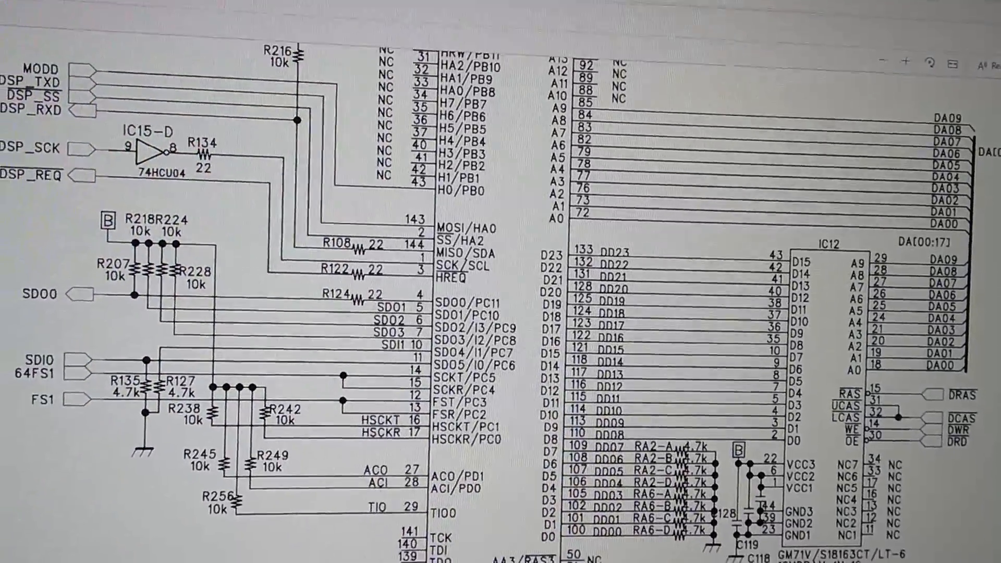
# Switch the FiltBsSn program's voice mode from Vocoder to Single
pyautogui.scroll(-3)
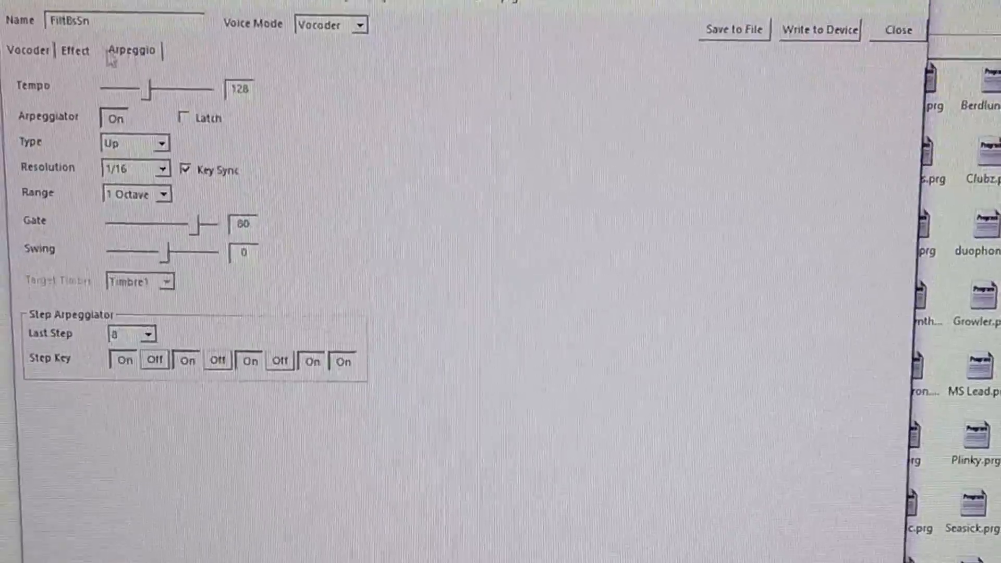
pyautogui.click(359, 26)
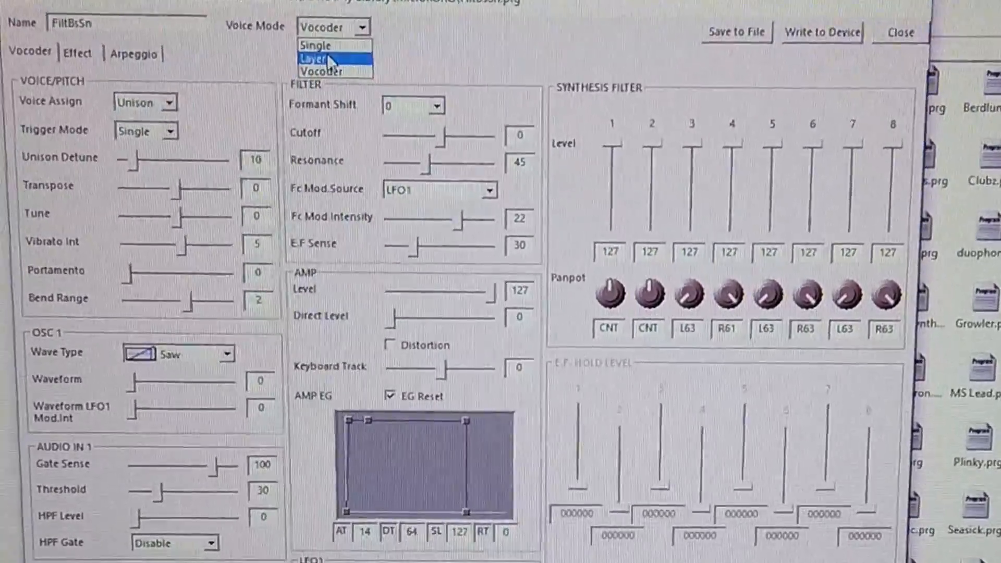
pyautogui.click(314, 45)
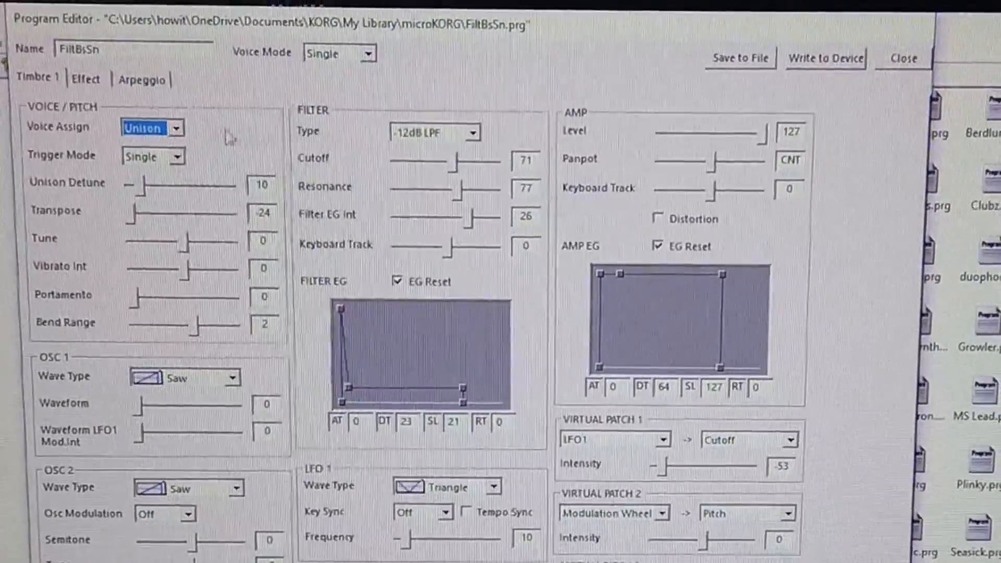